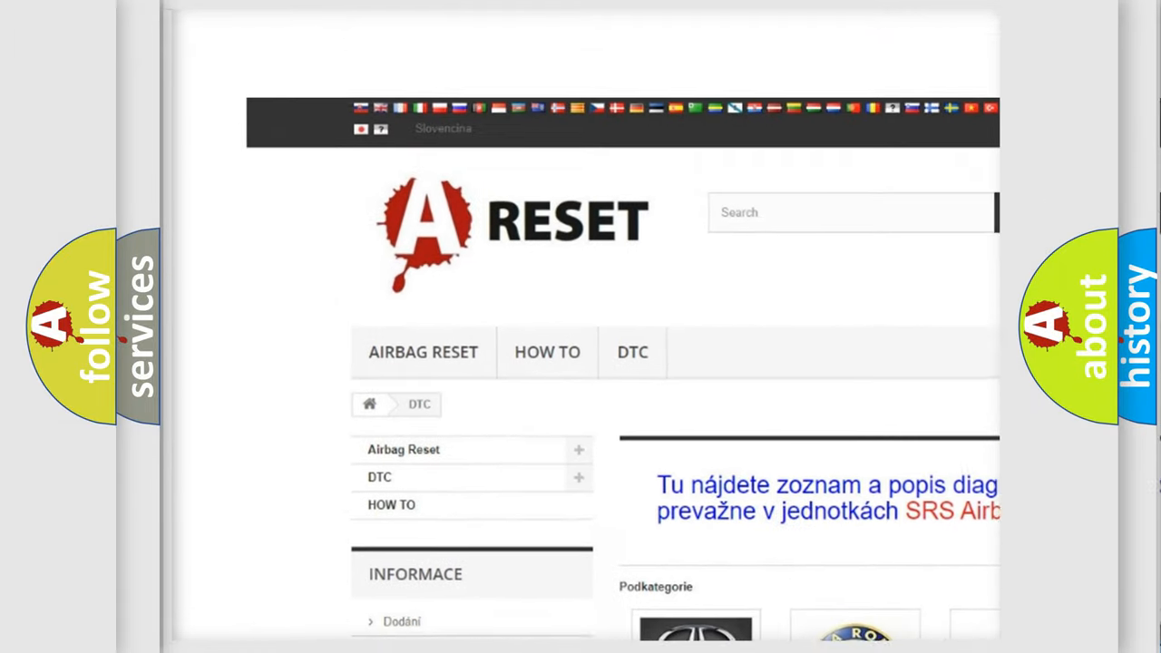
{"action": "scroll", "scroll_direction": "up", "scroll_amount": 3}
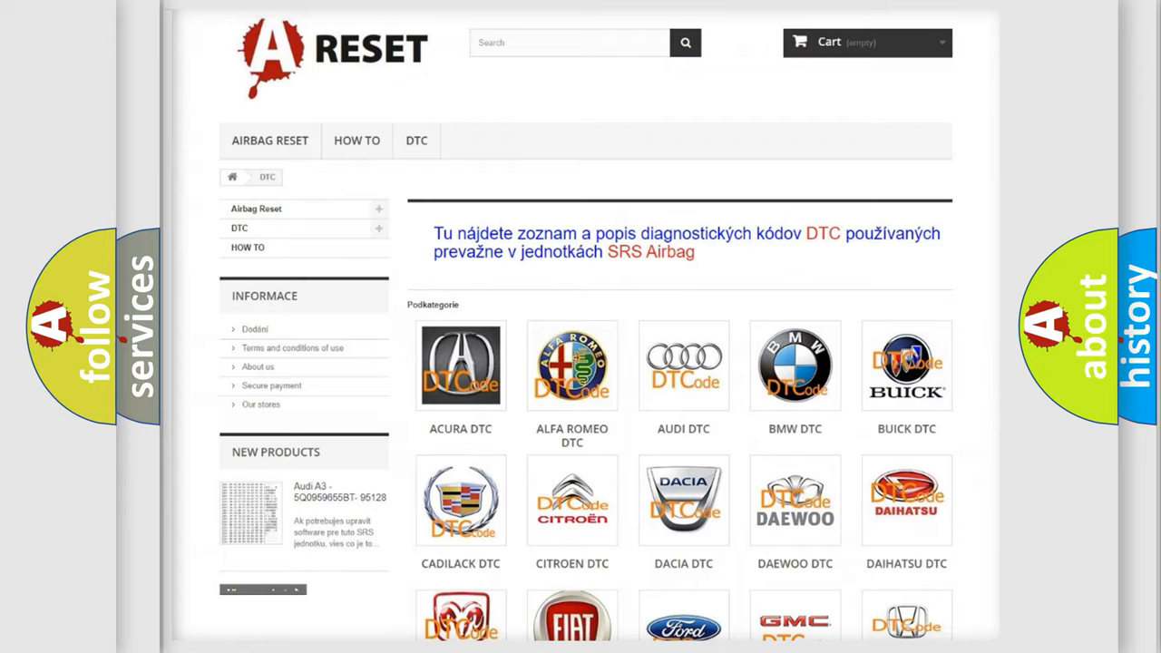
{"action": "scroll", "scroll_direction": "up", "scroll_amount": 3}
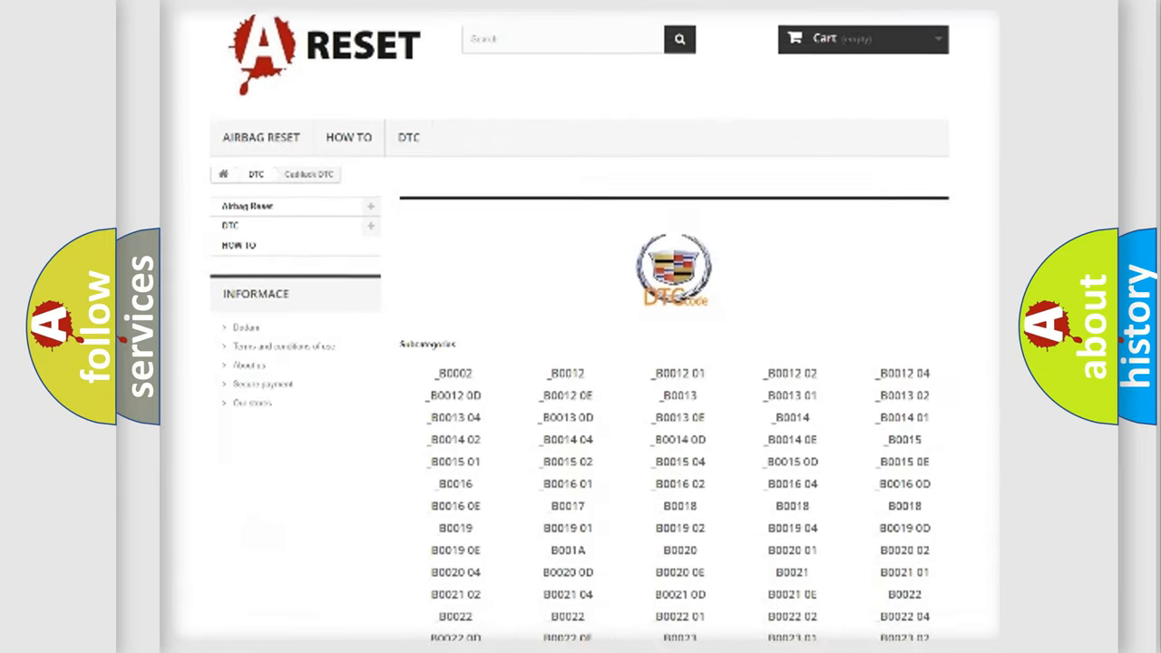
{"action": "scroll", "scroll_direction": "down", "scroll_amount": 3}
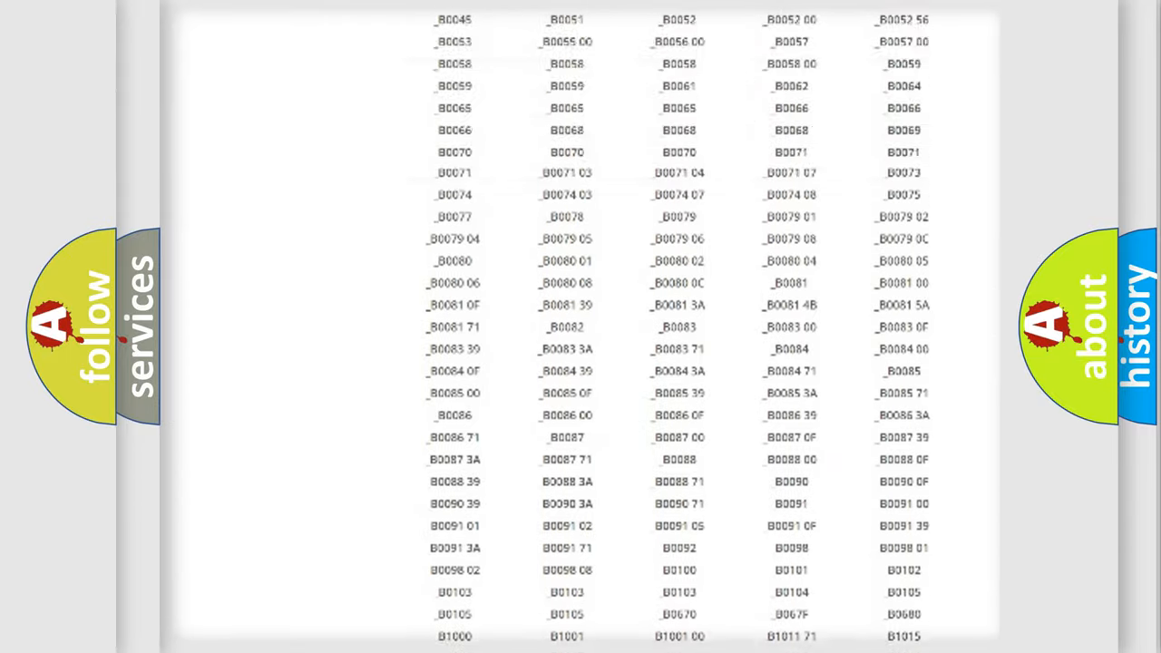
{"action": "scroll", "scroll_direction": "up", "scroll_amount": 3}
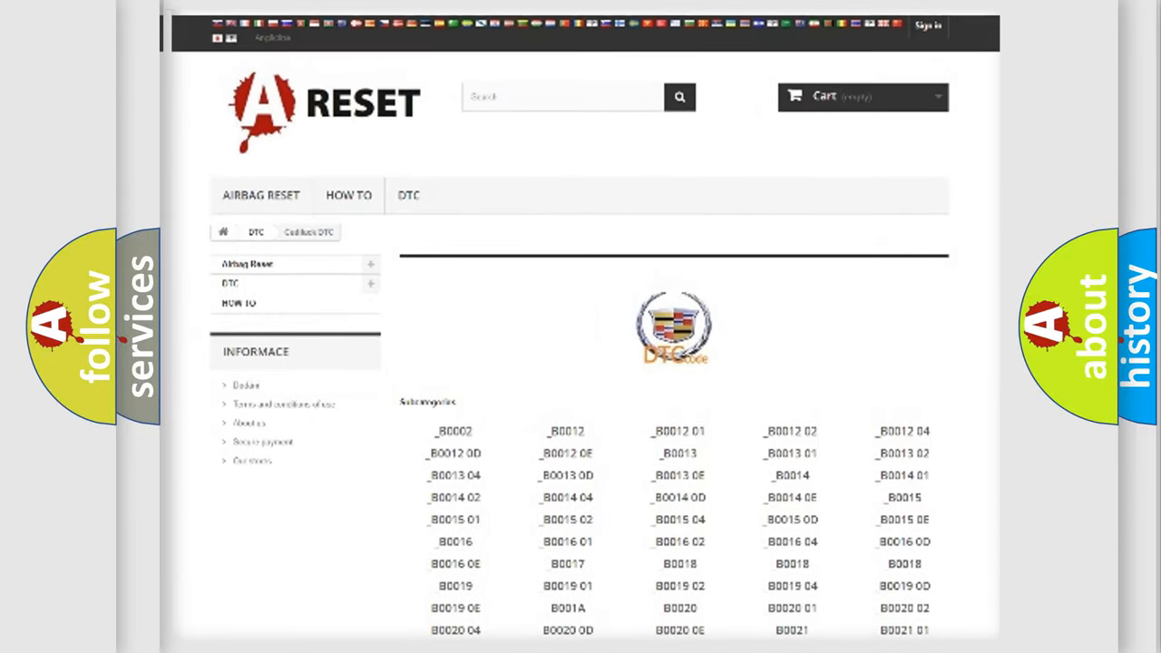